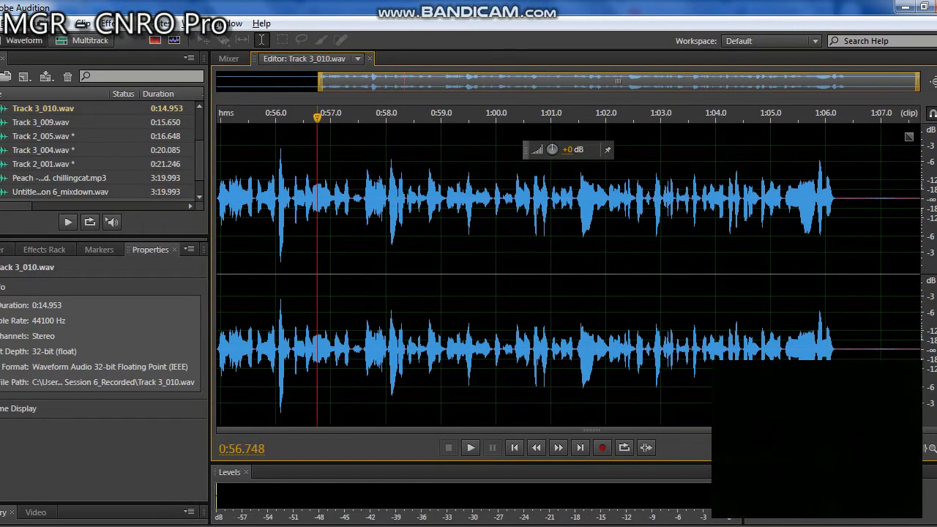
# Select the whole Track 3_010.wav vocal take in the waveform editor.
pyautogui.click(274, 117)
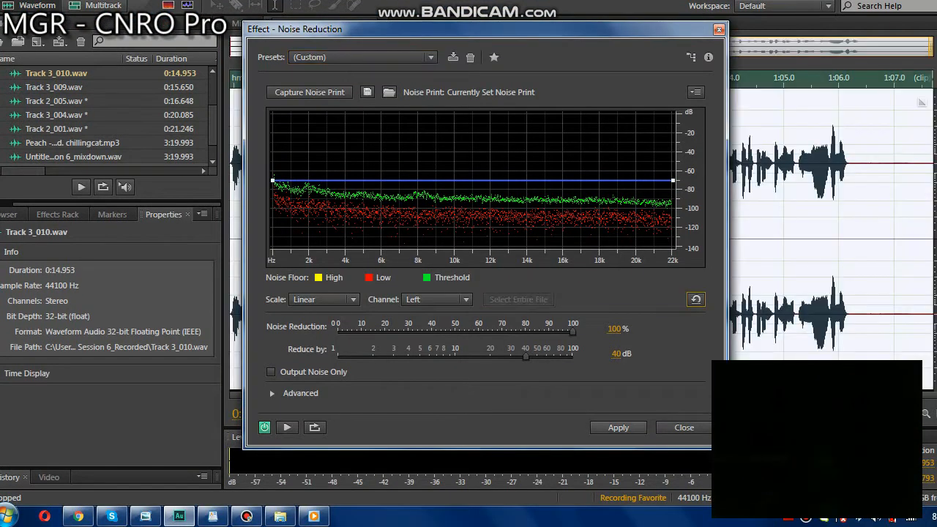
# Apply Noise Reduction, then load Dynamics Processing with the DeEsser Hard preset.
pyautogui.click(617, 427)
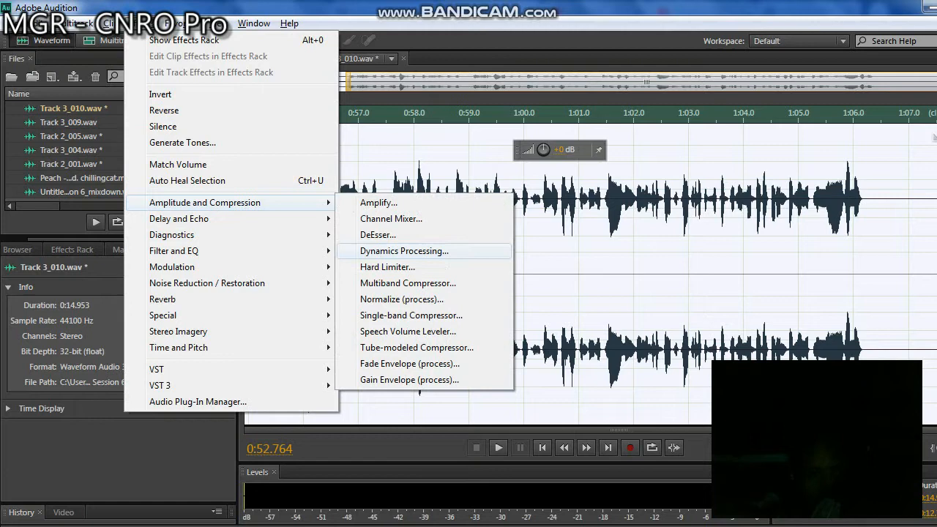
pyautogui.click(404, 251)
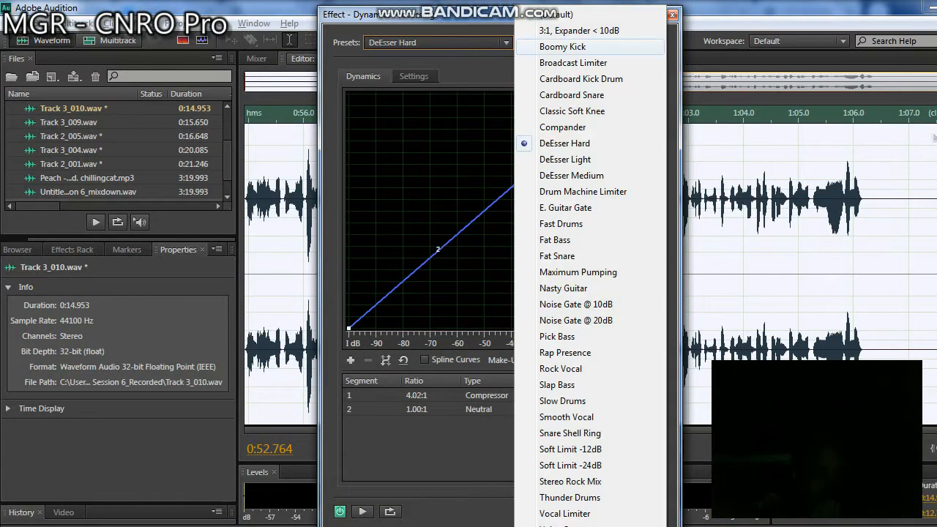
pyautogui.click(566, 45)
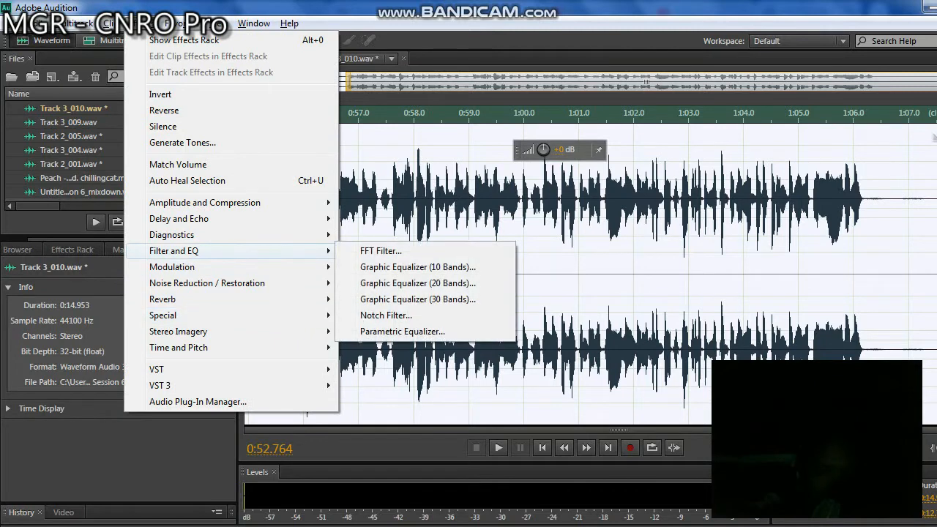
pyautogui.moveTo(380, 250)
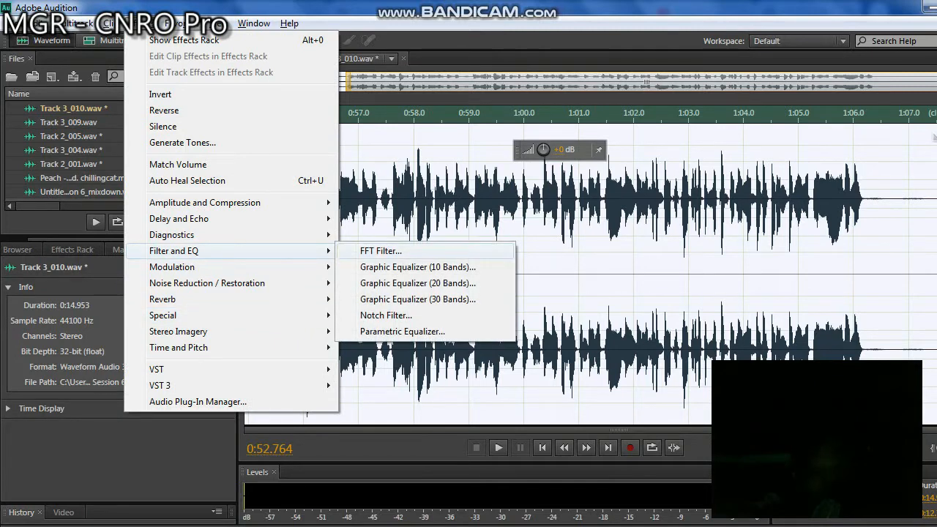
# Browse FFT Filter presets and apply Mastering - Heavy and Wide to the vocal.
pyautogui.click(381, 250)
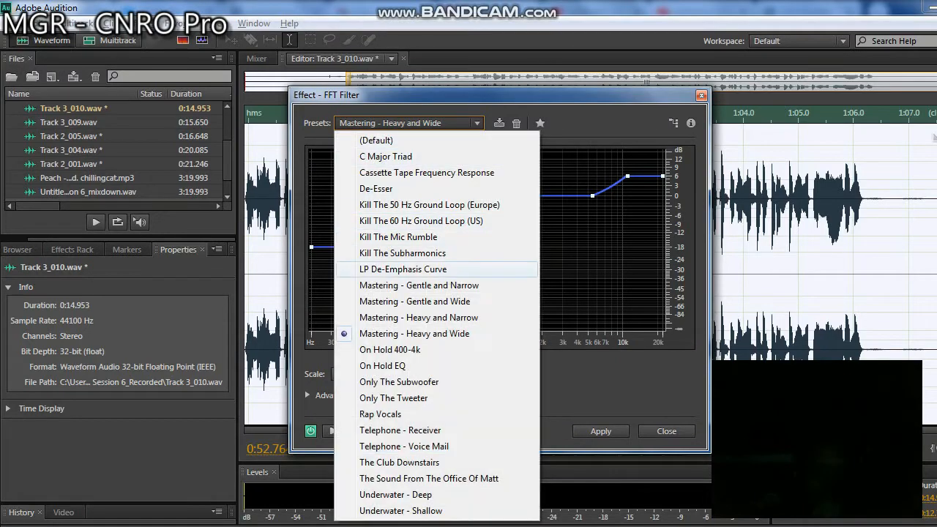
pyautogui.click(398, 237)
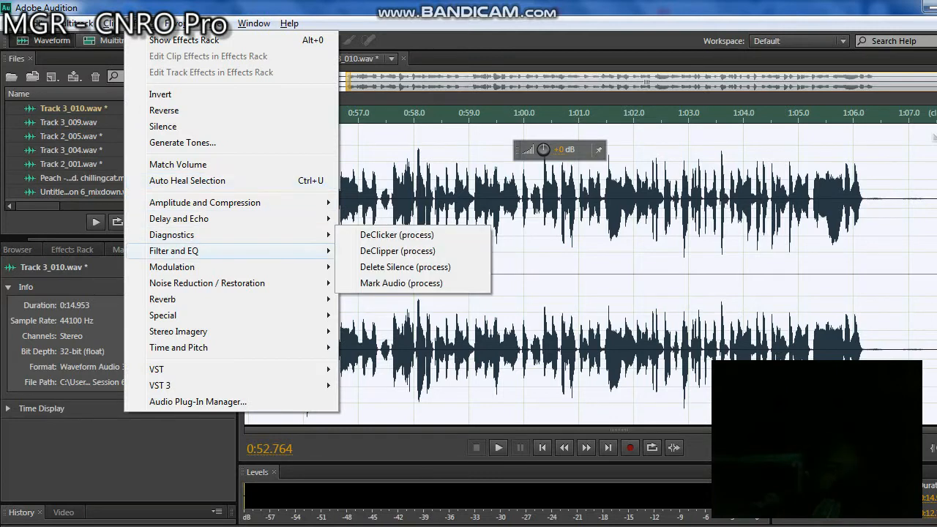
pyautogui.moveTo(173, 250)
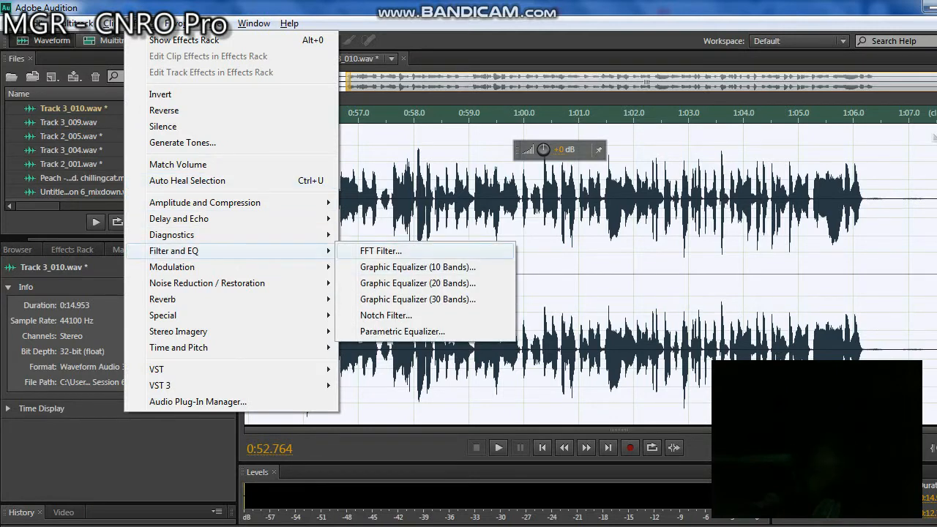
pyautogui.click(381, 251)
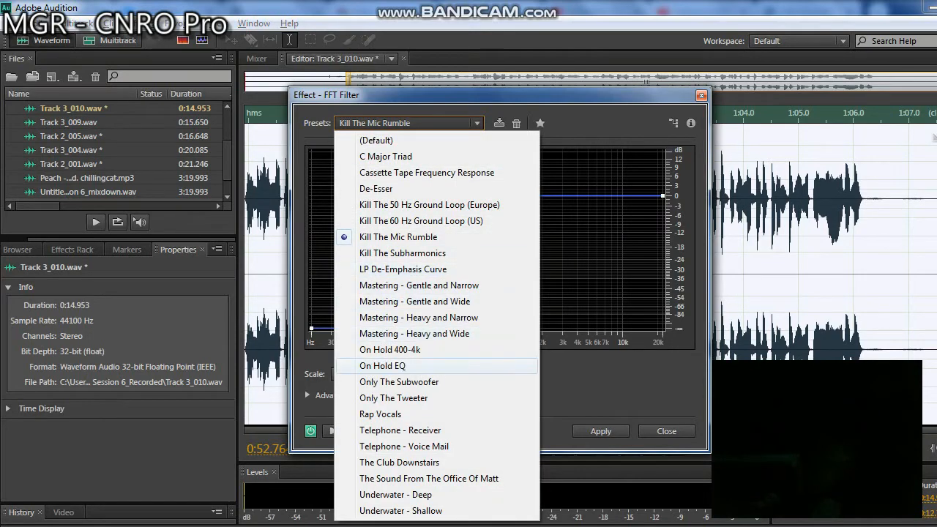
pyautogui.click(414, 334)
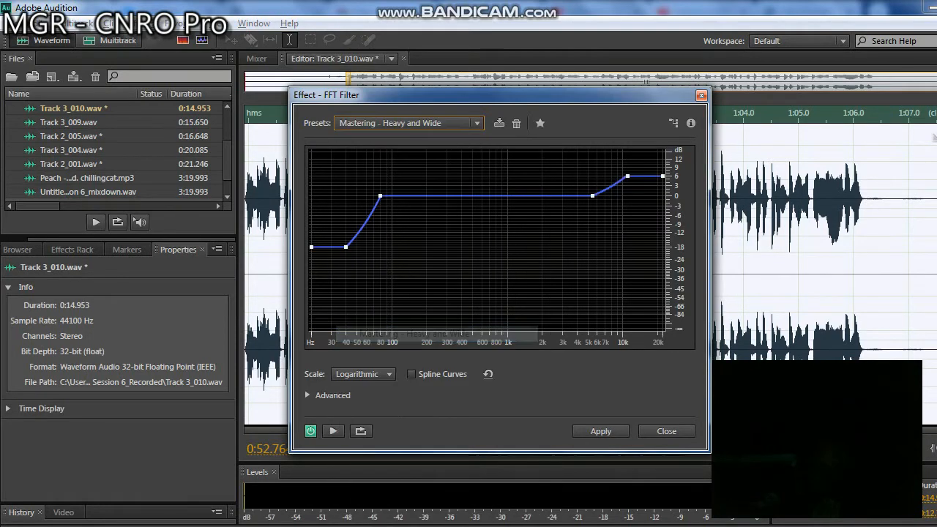
pyautogui.click(600, 430)
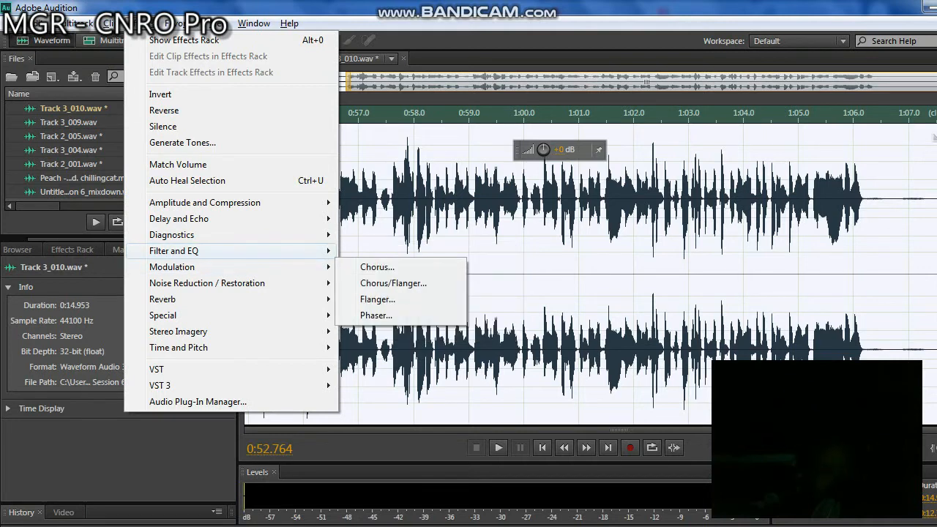
pyautogui.moveTo(417, 266)
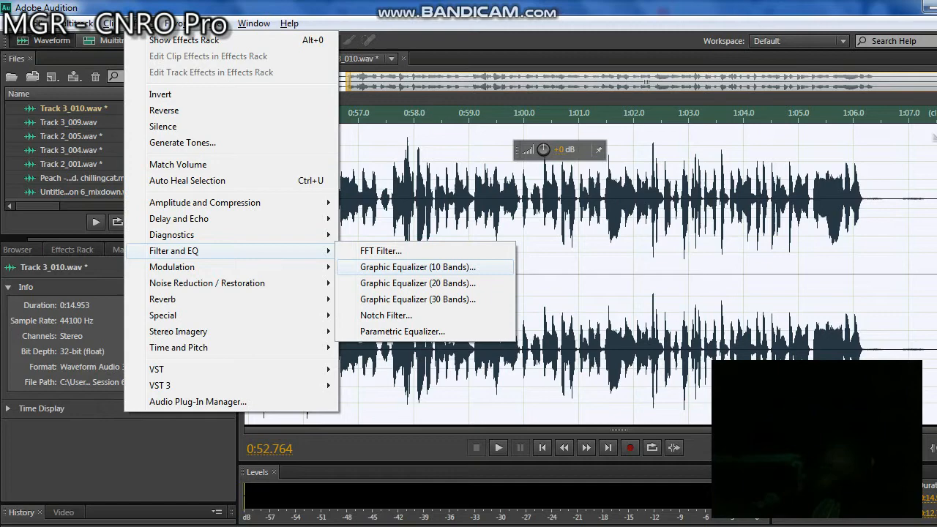
# Apply the 30-band Graphic Equalizer with the Keyboards - Bright and Clear preset.
pyautogui.click(417, 299)
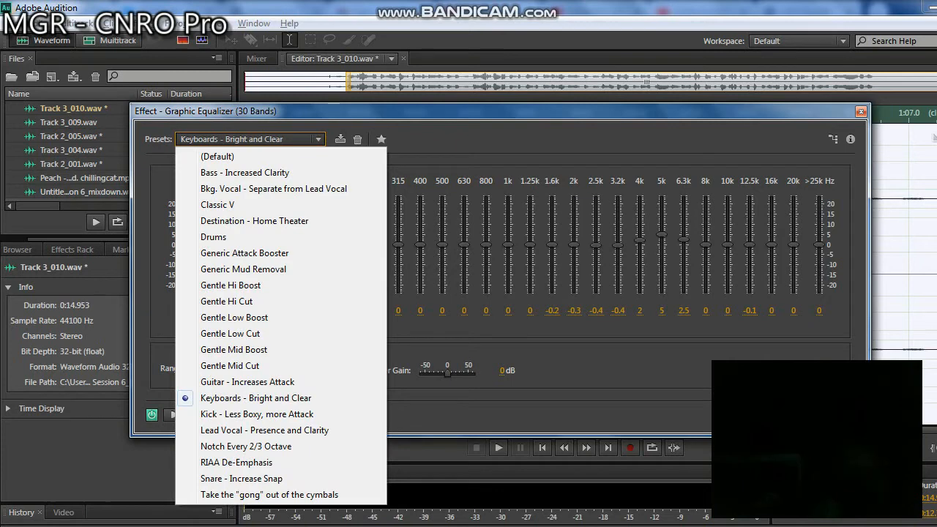
pyautogui.moveTo(230, 334)
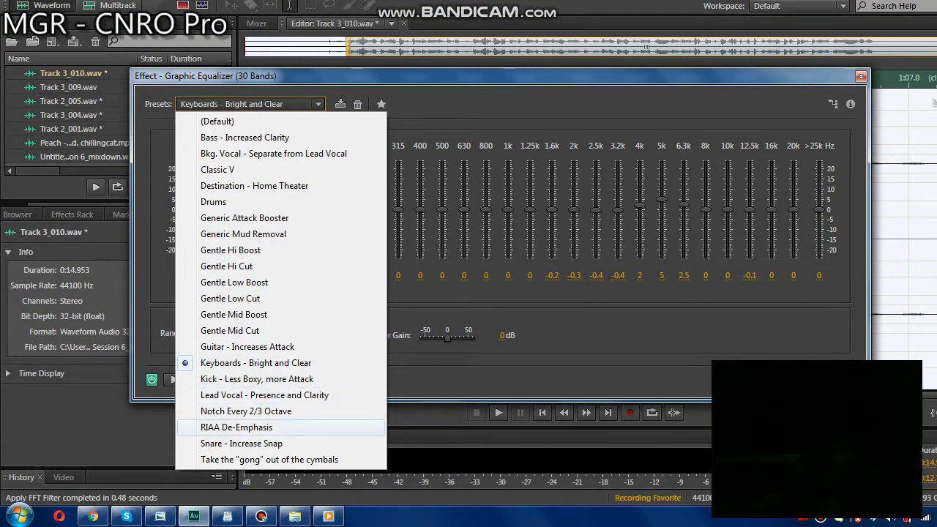
pyautogui.moveTo(255, 363)
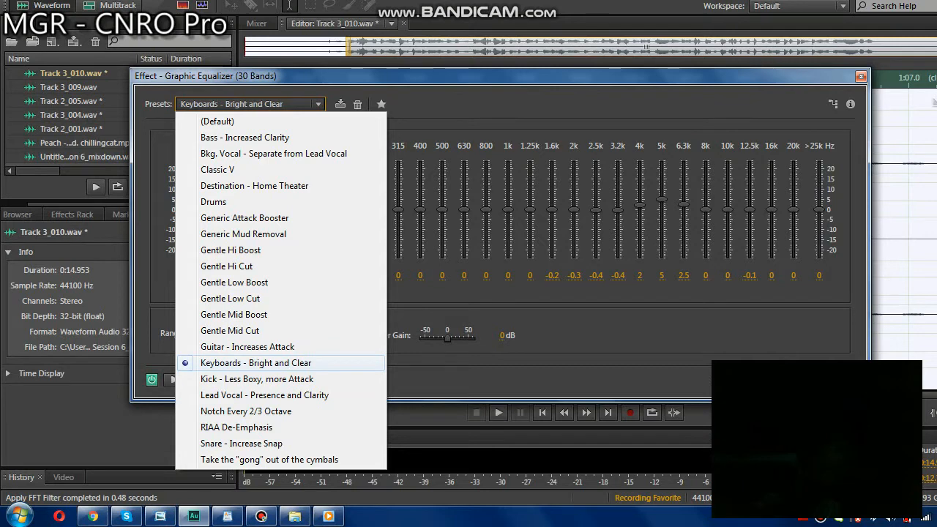
pyautogui.click(254, 363)
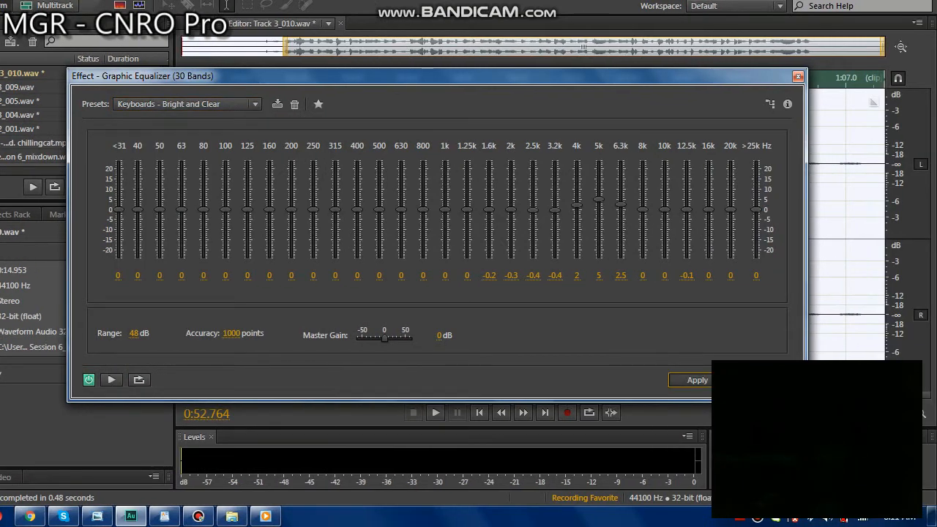
pyautogui.click(694, 381)
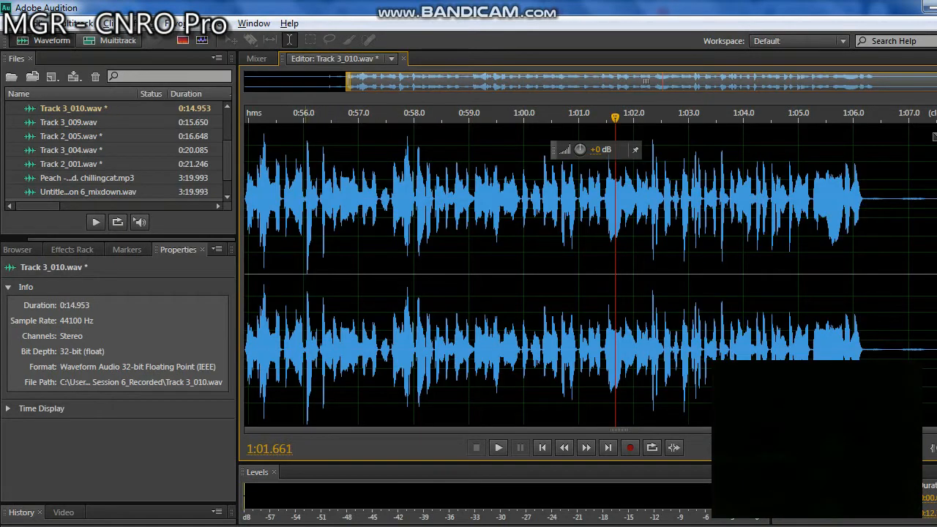
pyautogui.click(498, 448)
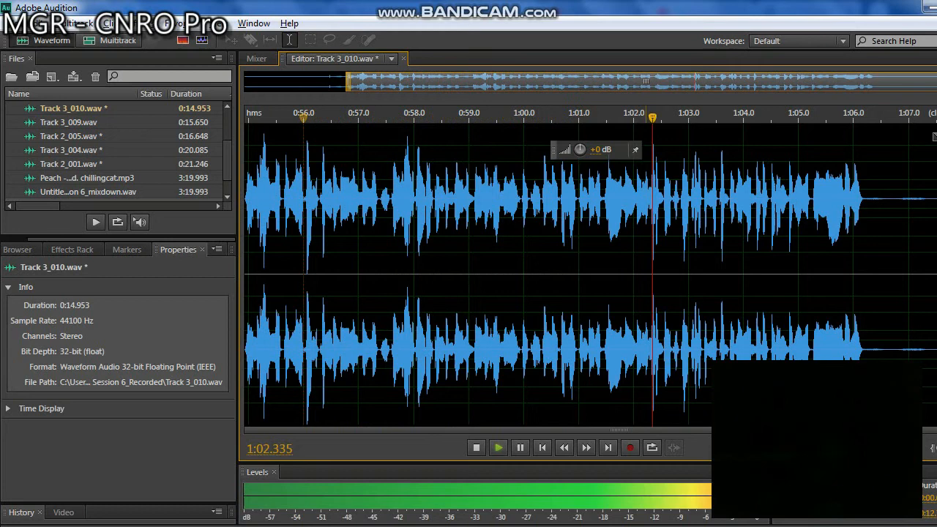
pyautogui.click(476, 448)
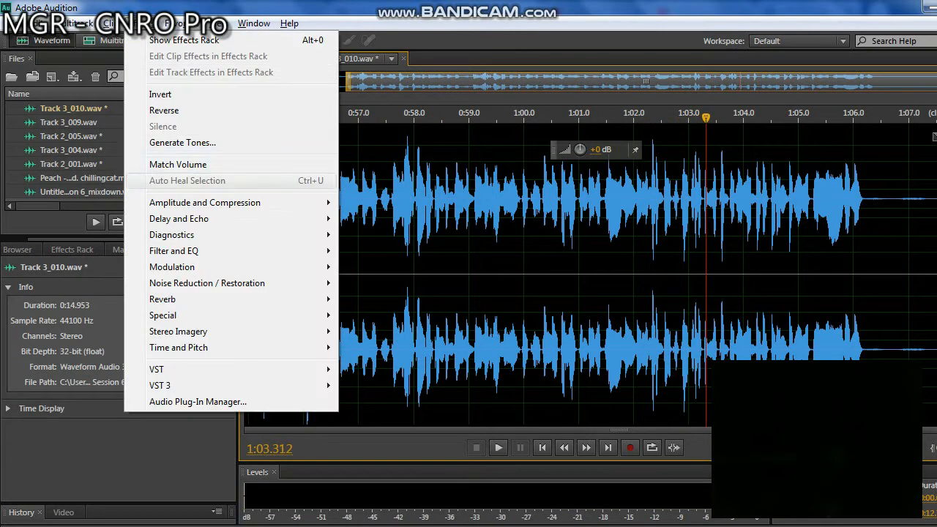
pyautogui.moveTo(178, 218)
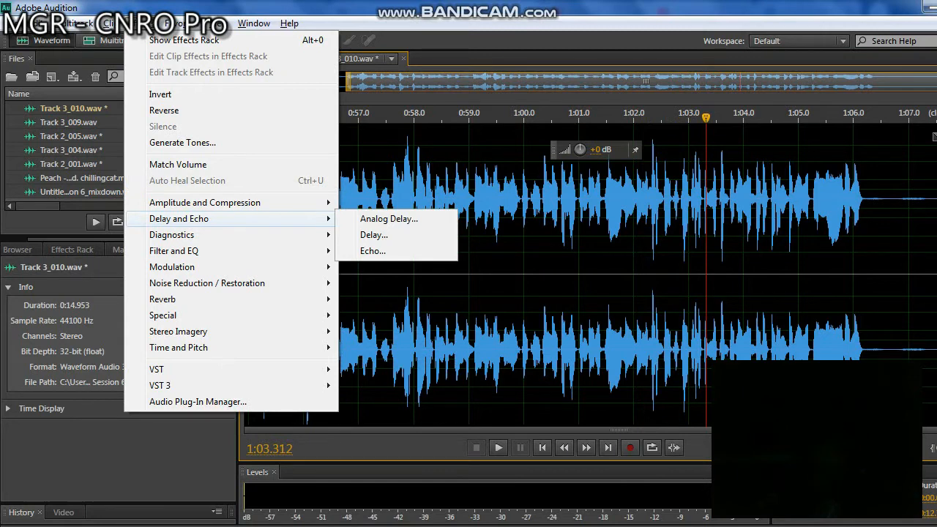
pyautogui.moveTo(205, 202)
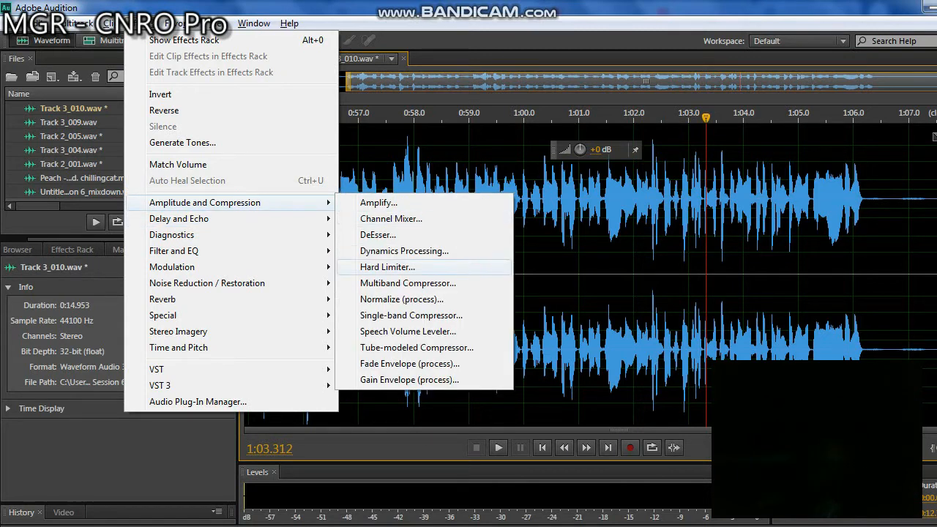
pyautogui.moveTo(404, 251)
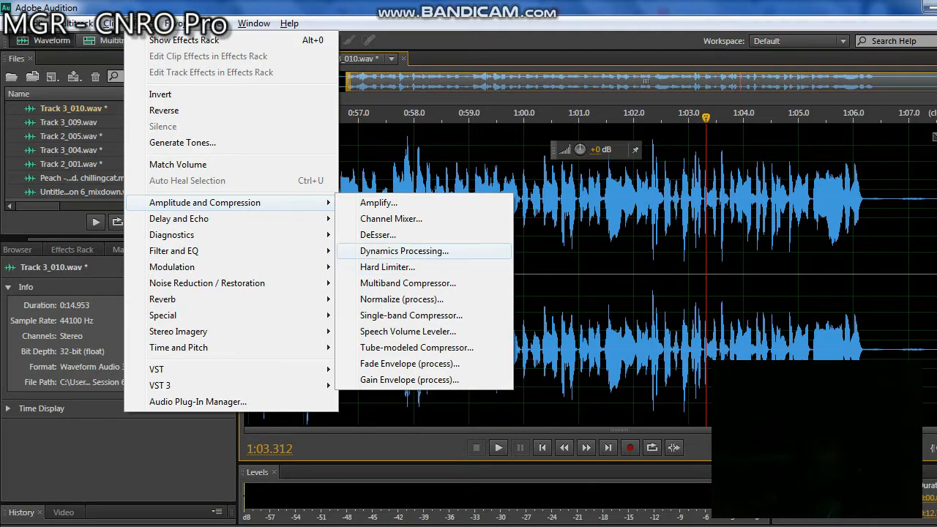
# Load Dynamics Processing again and choose the DeEsser Hard preset.
pyautogui.click(404, 250)
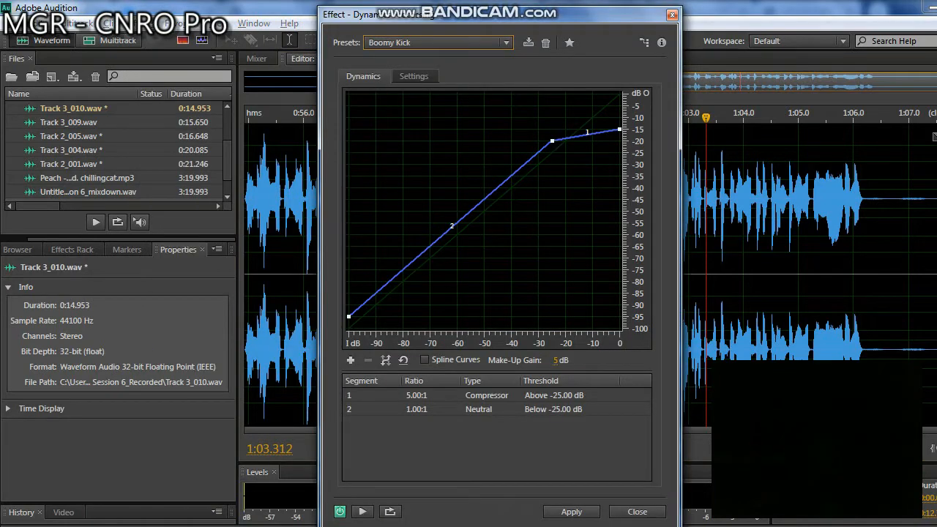
pyautogui.click(505, 43)
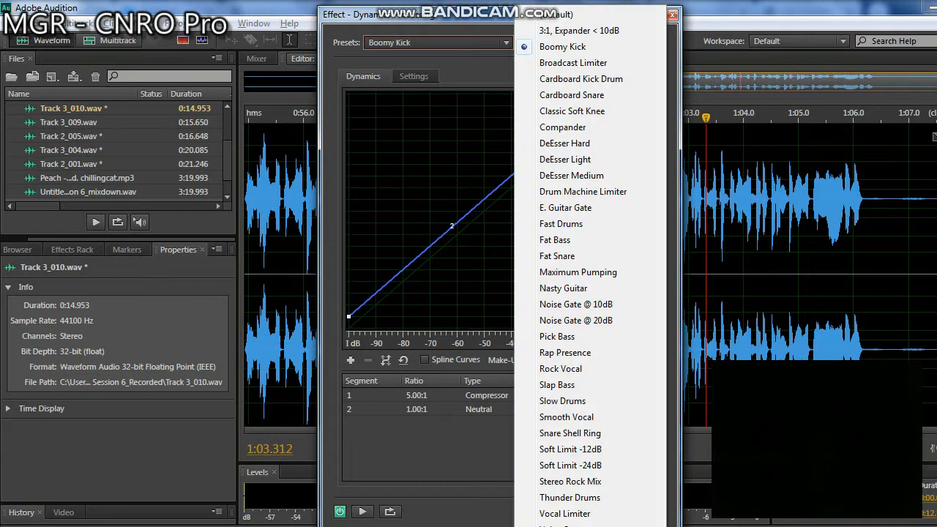
pyautogui.moveTo(565, 144)
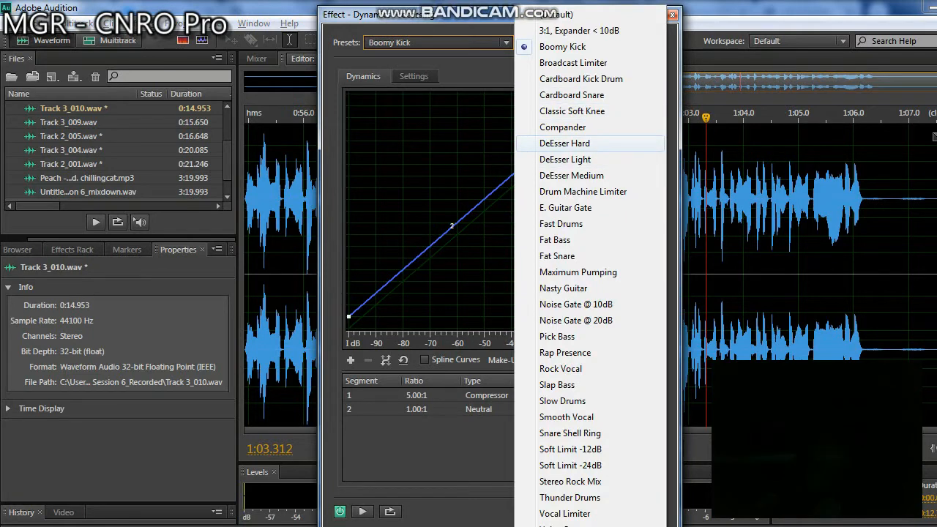
pyautogui.click(565, 143)
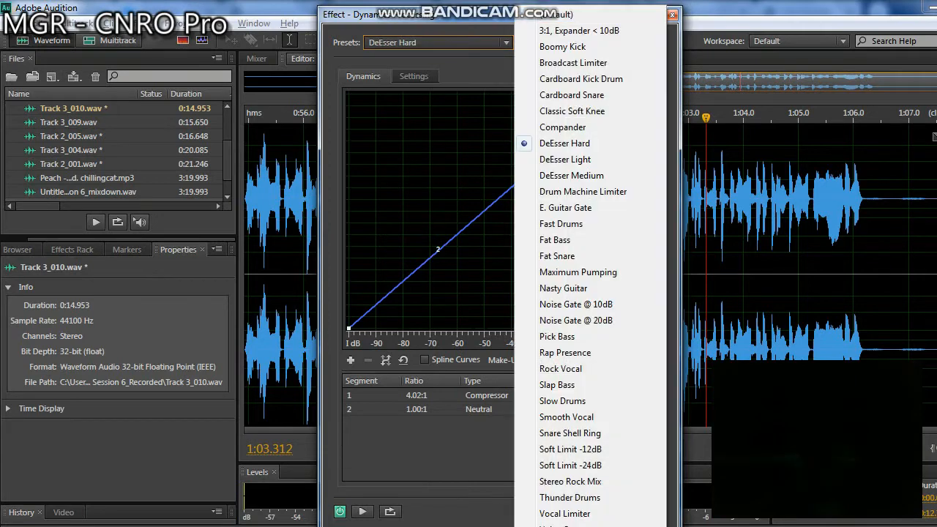
pyautogui.moveTo(565, 158)
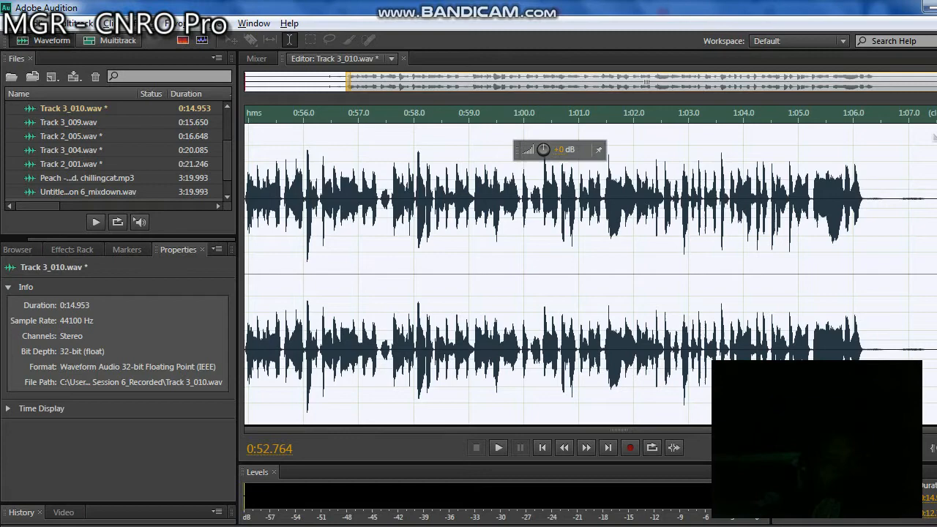
# Apply the Parametric Equalizer's Loudness Maximizer preset to the vocal.
pyautogui.click(172, 250)
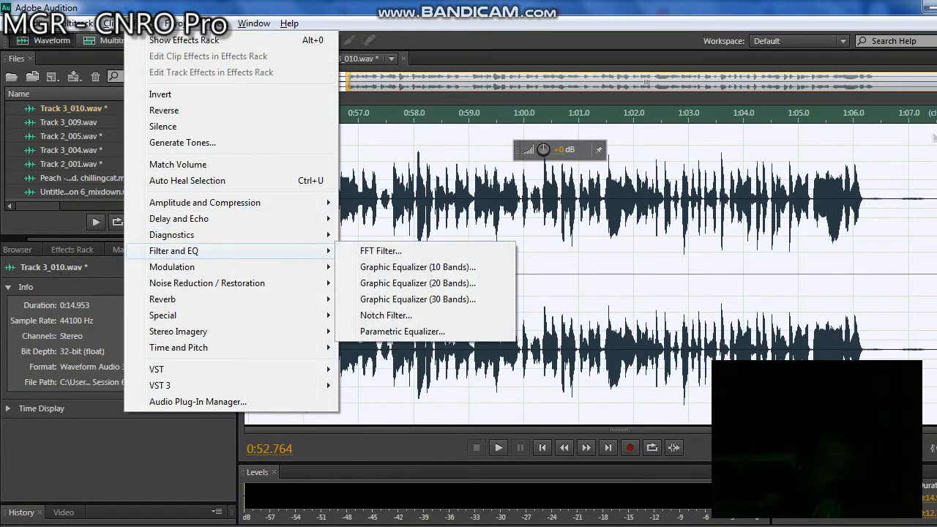
pyautogui.moveTo(401, 331)
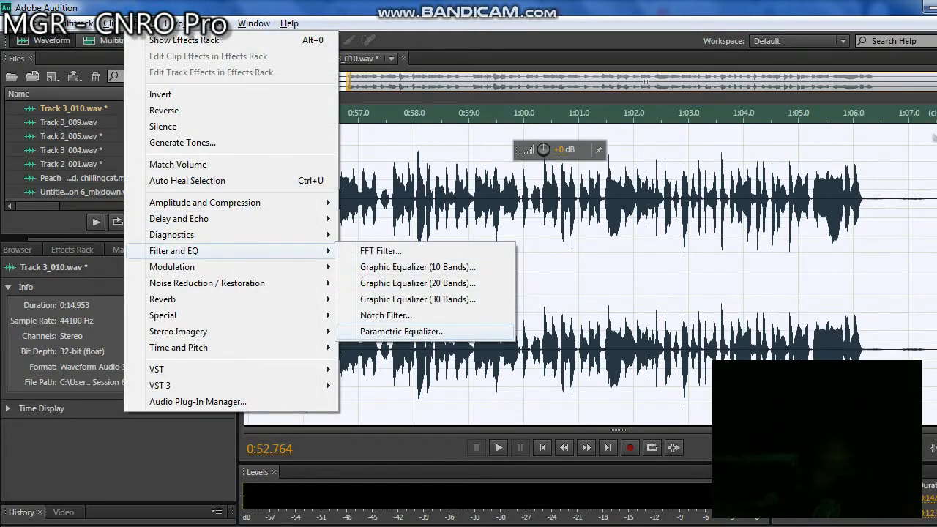
pyautogui.click(403, 331)
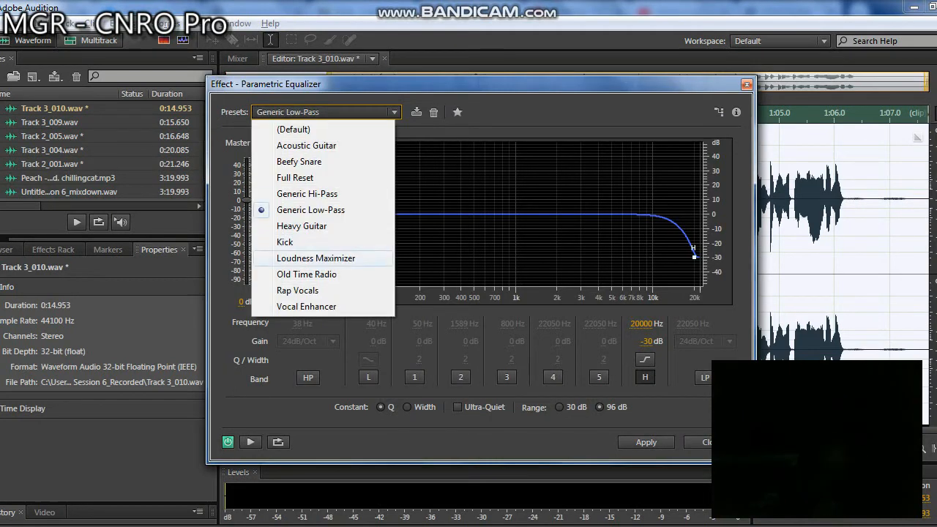
pyautogui.click(316, 258)
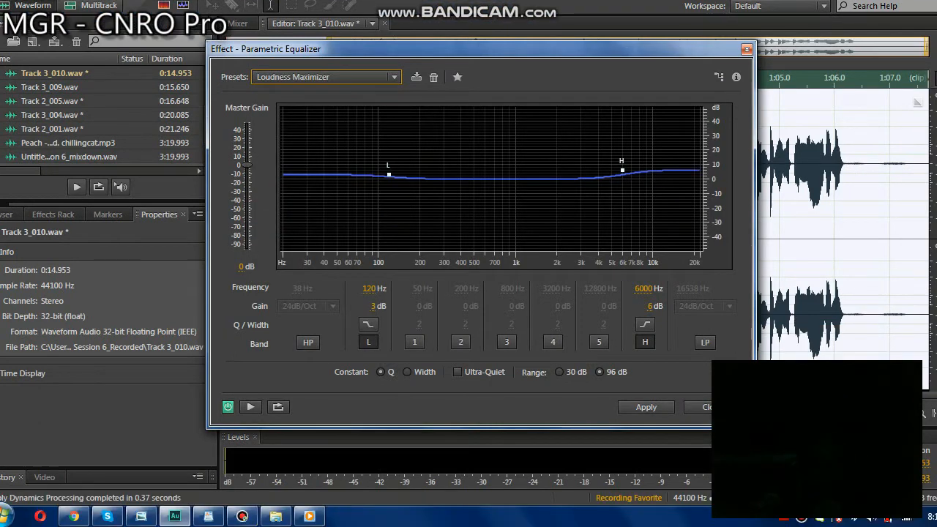
pyautogui.click(646, 407)
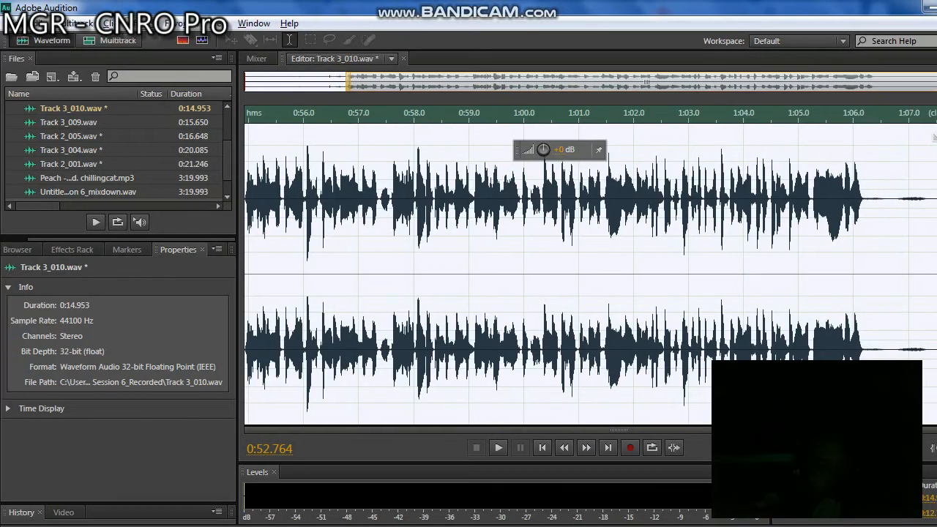
# Apply a second Parametric Equalizer pass using the Generic Low-Pass preset.
pyautogui.click(172, 250)
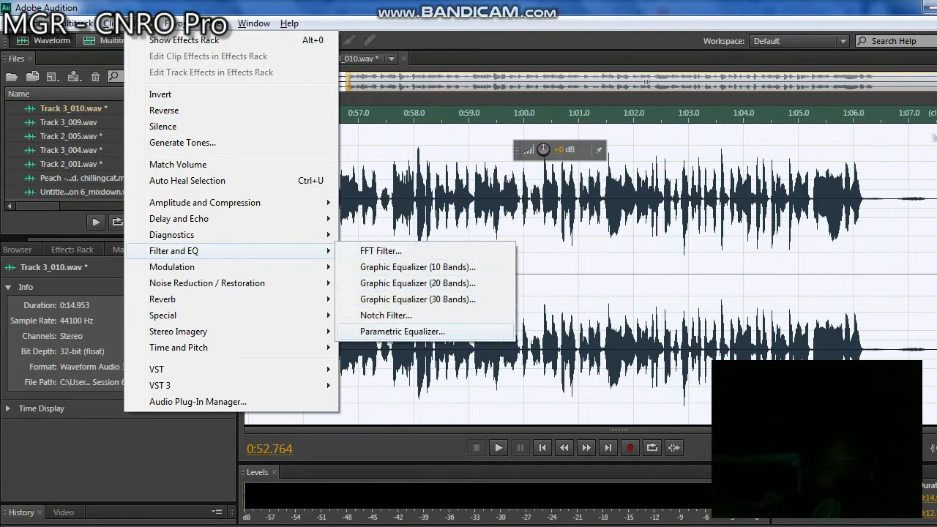
pyautogui.click(401, 331)
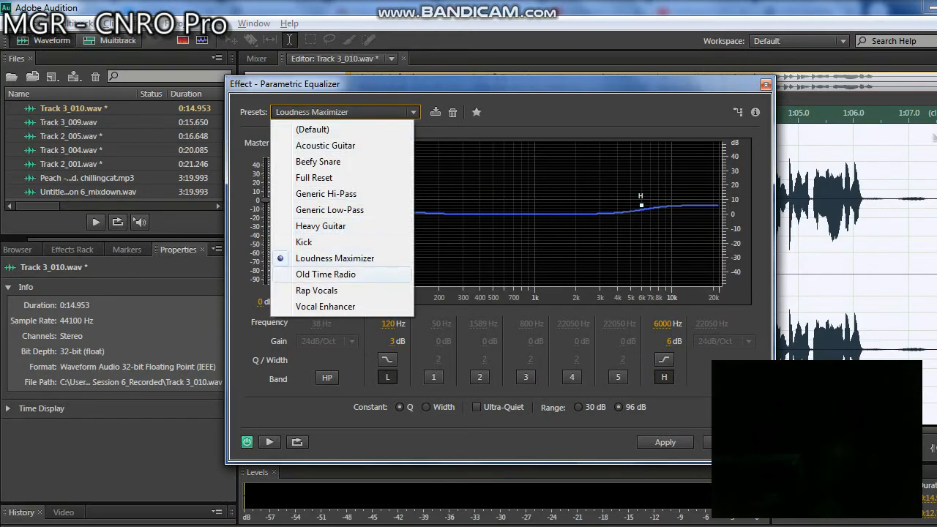
pyautogui.moveTo(329, 210)
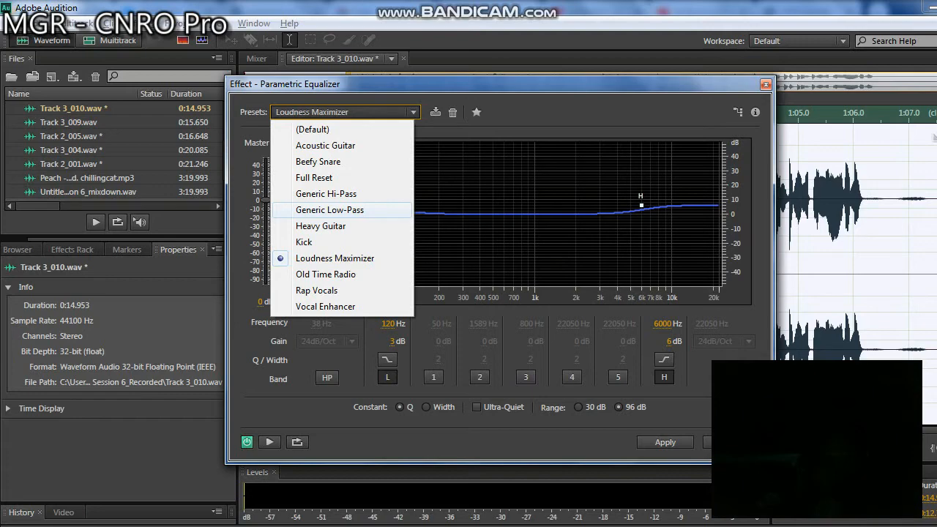
pyautogui.click(329, 210)
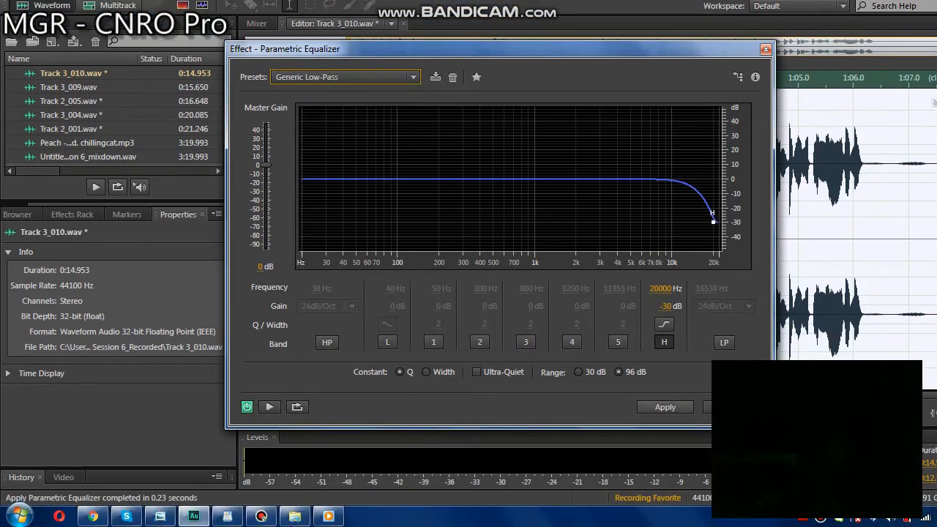
pyautogui.click(664, 407)
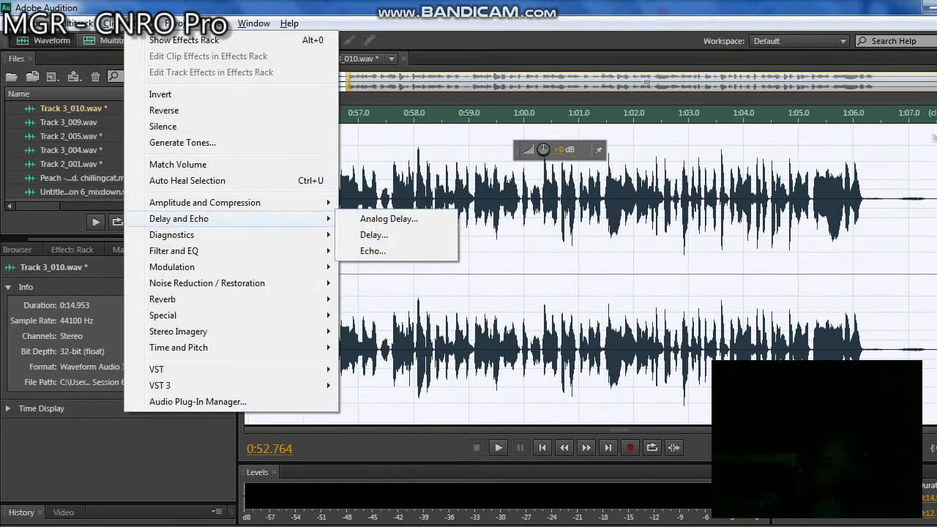
pyautogui.moveTo(182, 144)
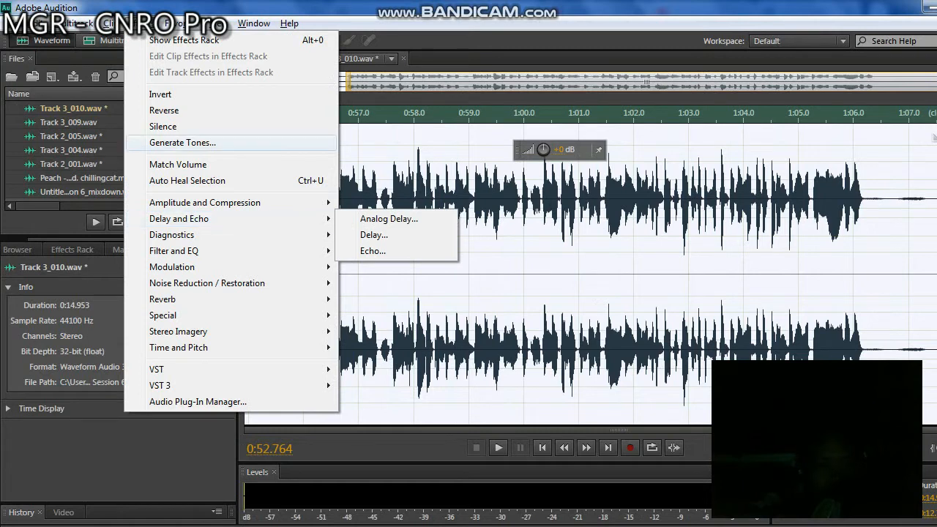
pyautogui.moveTo(208, 282)
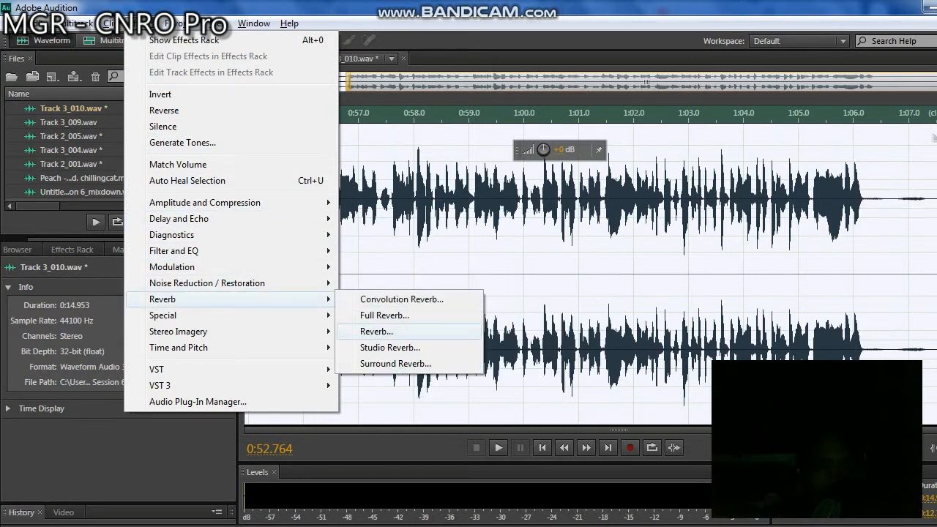
# Add Custom reverb, tuning decay time down to about 200 ms, and apply it.
pyautogui.click(376, 331)
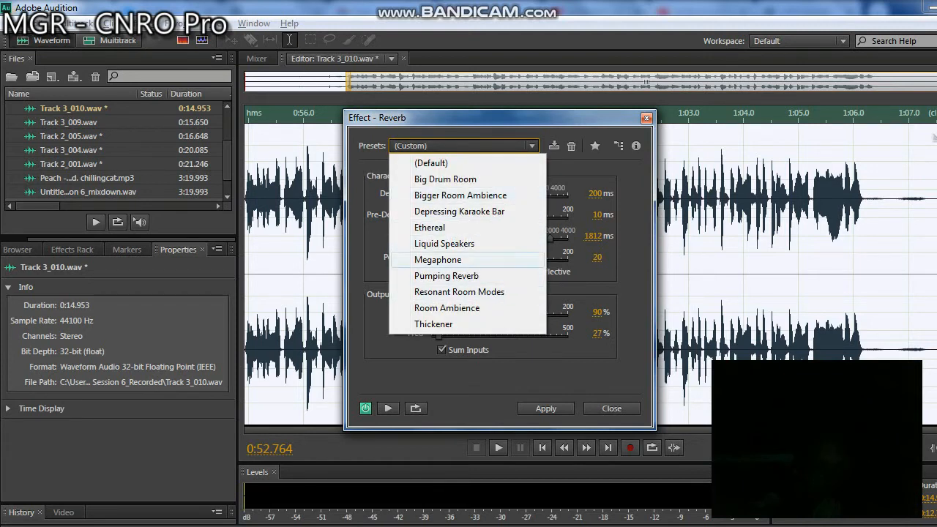
pyautogui.click(461, 145)
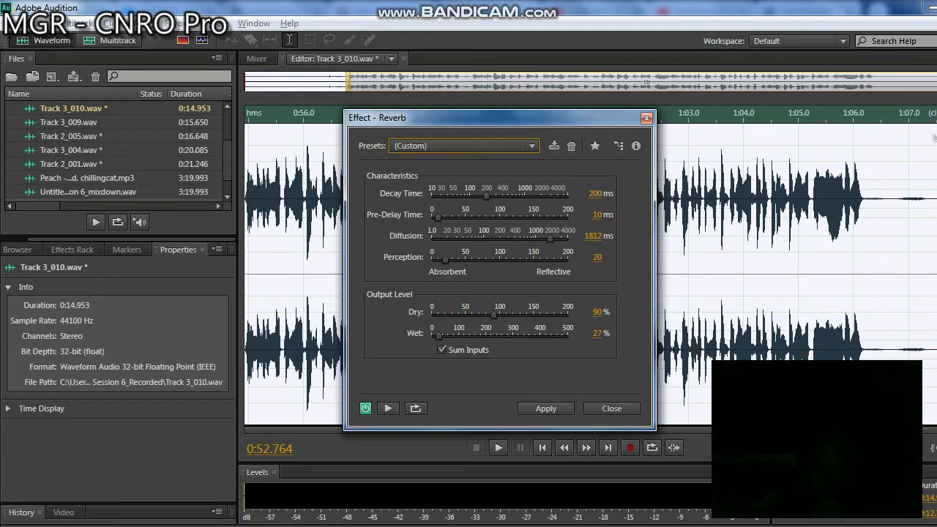
pyautogui.moveTo(486, 199); pyautogui.dragTo(520, 199)
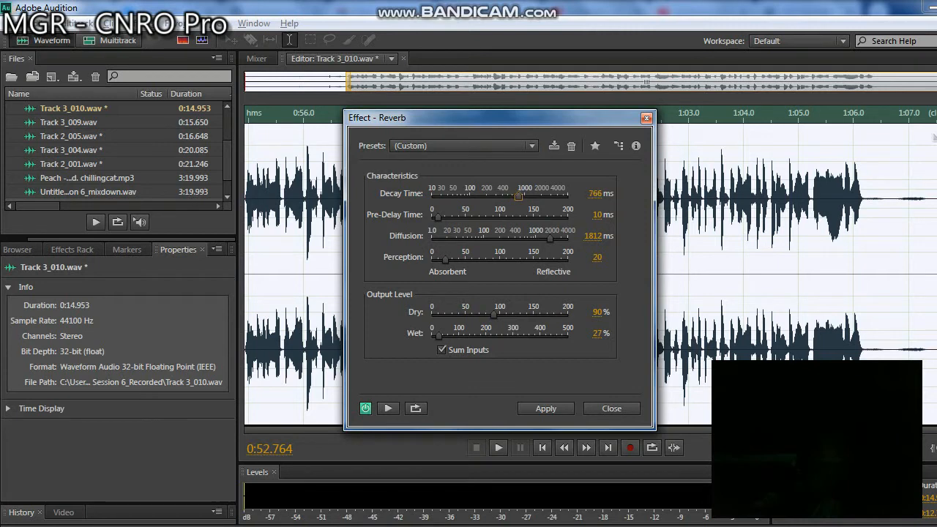
pyautogui.moveTo(518, 196); pyautogui.dragTo(506, 196)
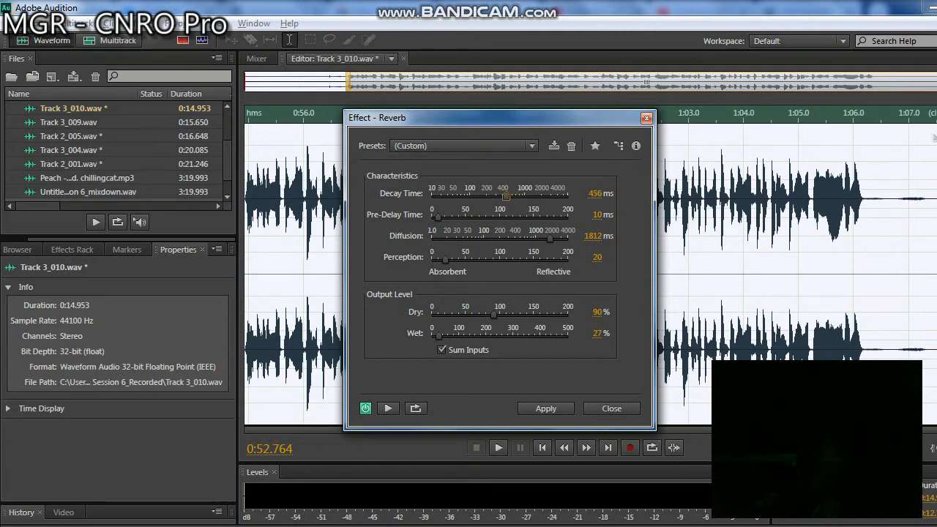
pyautogui.moveTo(507, 196); pyautogui.dragTo(483, 196)
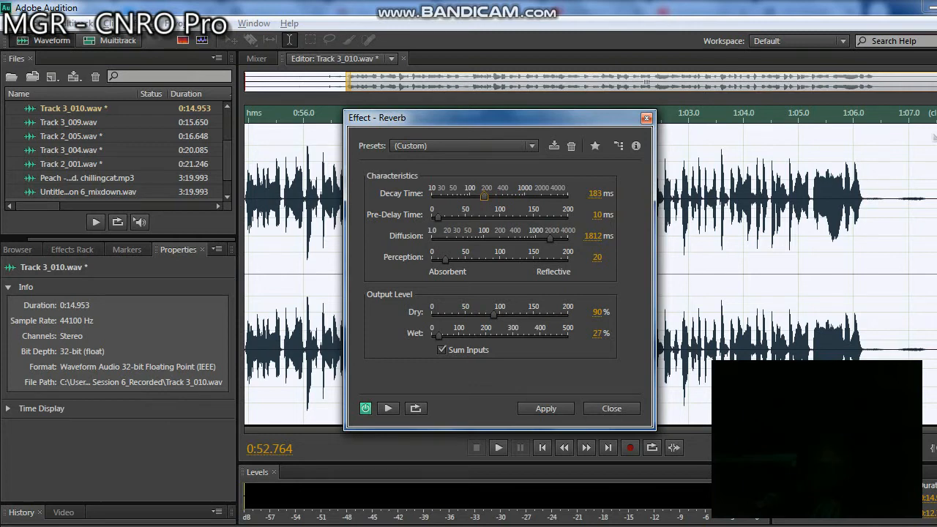
pyautogui.moveTo(483, 196); pyautogui.dragTo(489, 196)
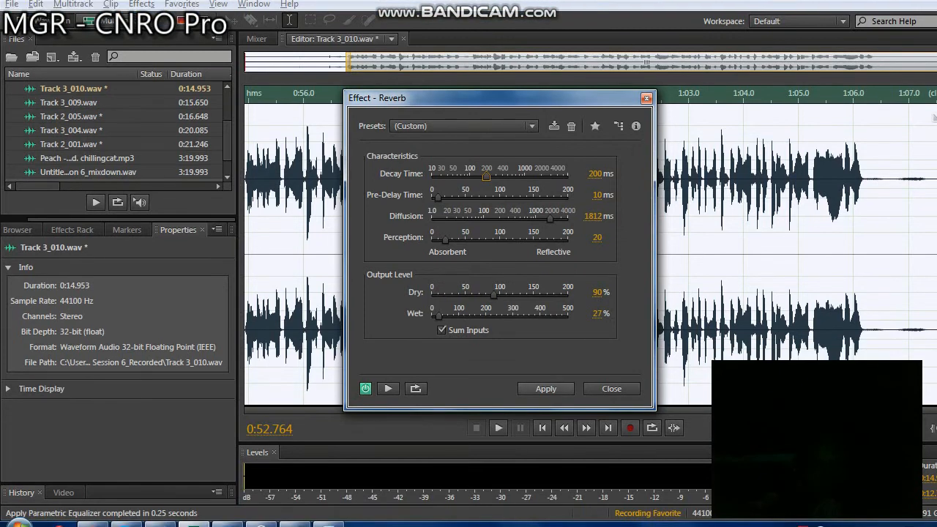
pyautogui.click(612, 387)
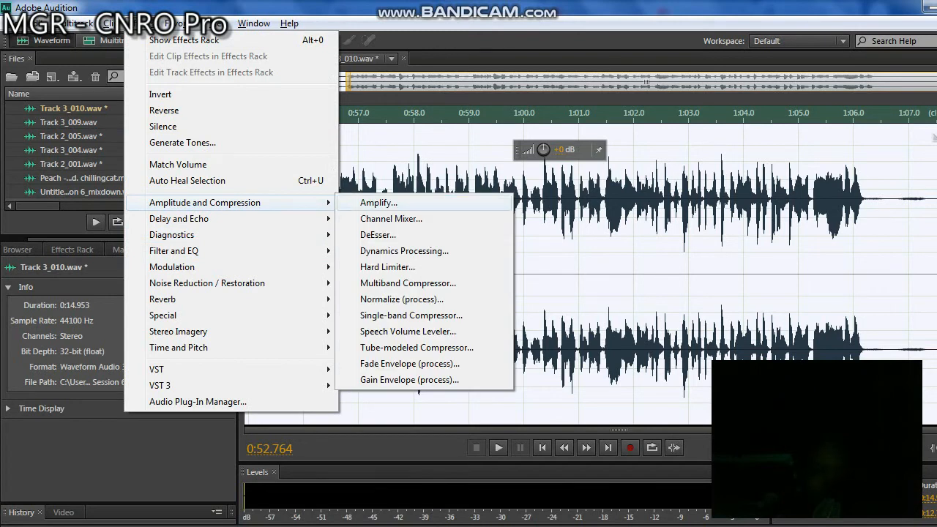
# Amplify the vocal with the +6dB Boost preset (after trying +3dB).
pyautogui.click(376, 202)
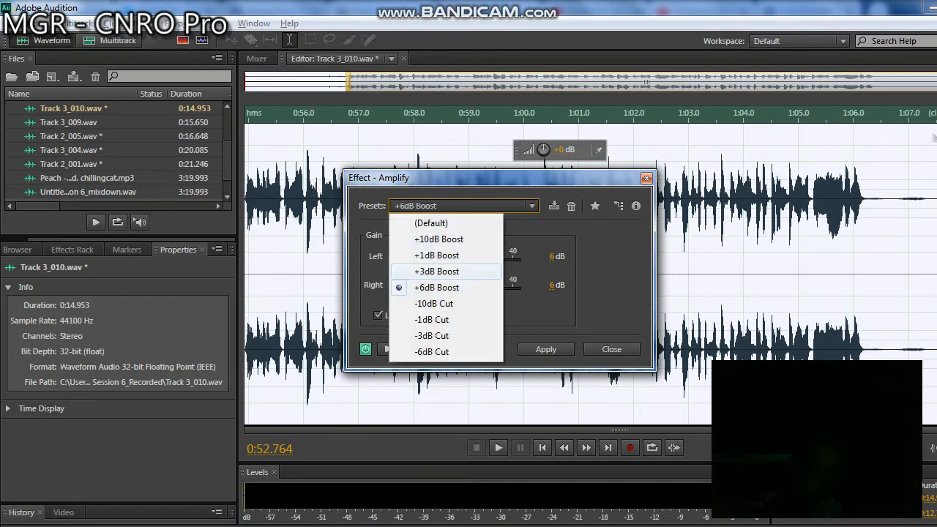
pyautogui.click(436, 270)
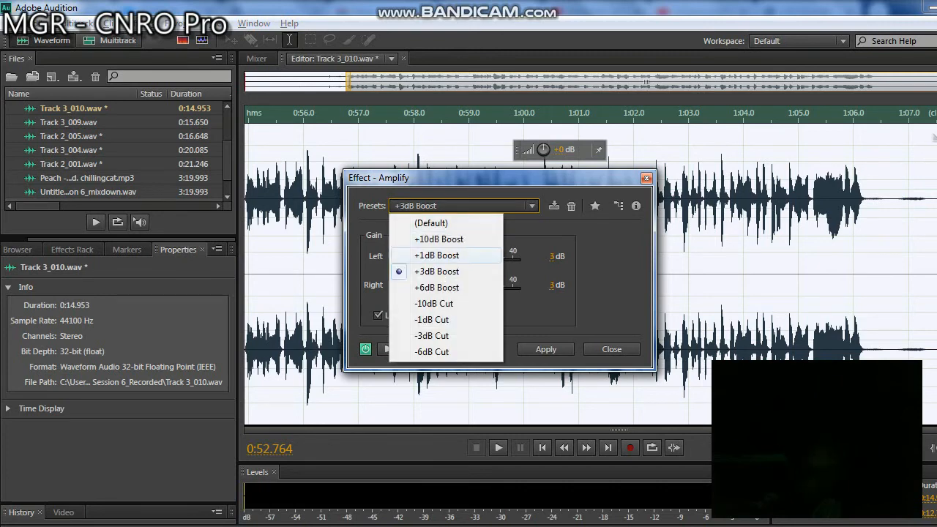
pyautogui.click(431, 287)
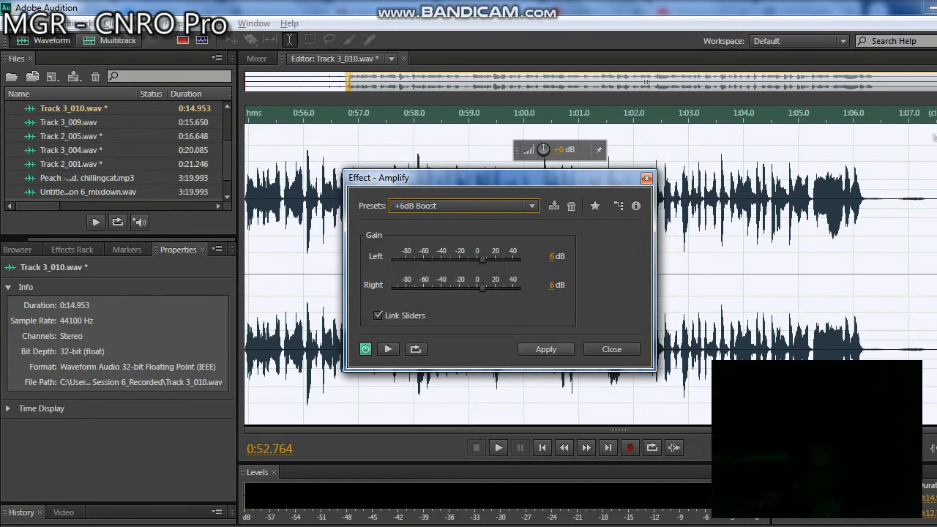
pyautogui.click(544, 348)
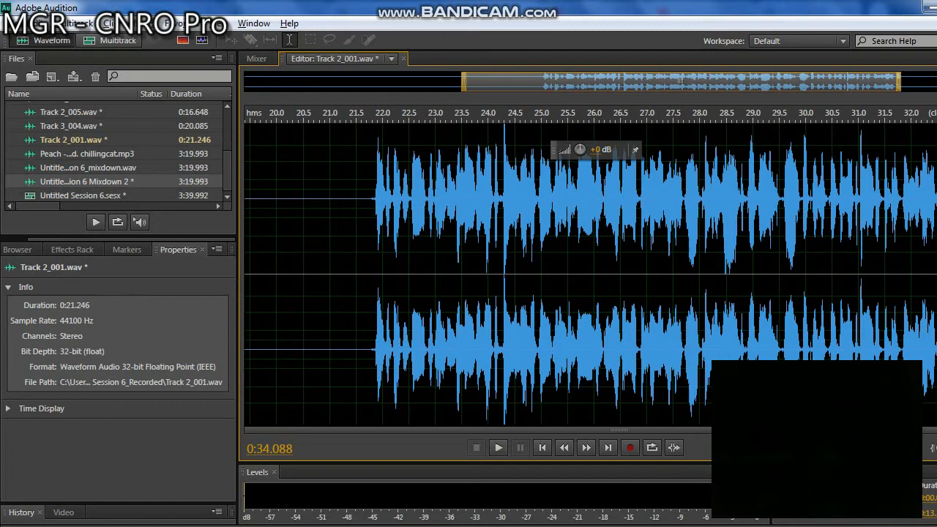
# Switch to the Untitled Session 6 multitrack session with the beat and vocal clips.
pyautogui.click(117, 40)
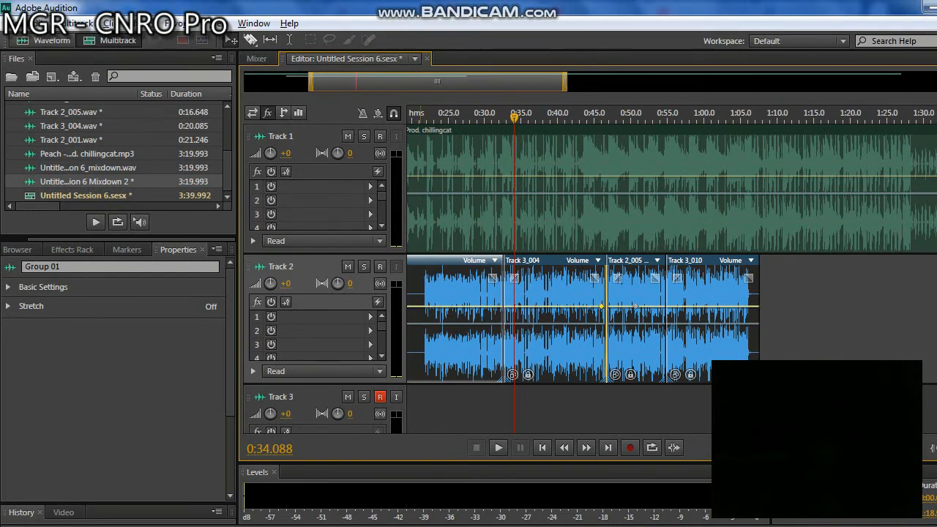
# Play Untitled Session 6 to hear the vocals over the beat up to about 1:08, then stop.
pyautogui.click(498, 448)
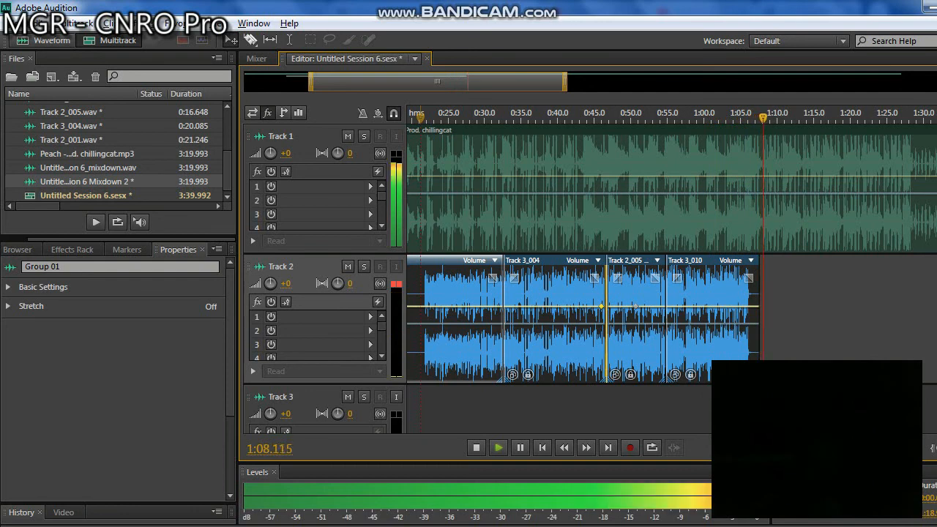
pyautogui.click(380, 397)
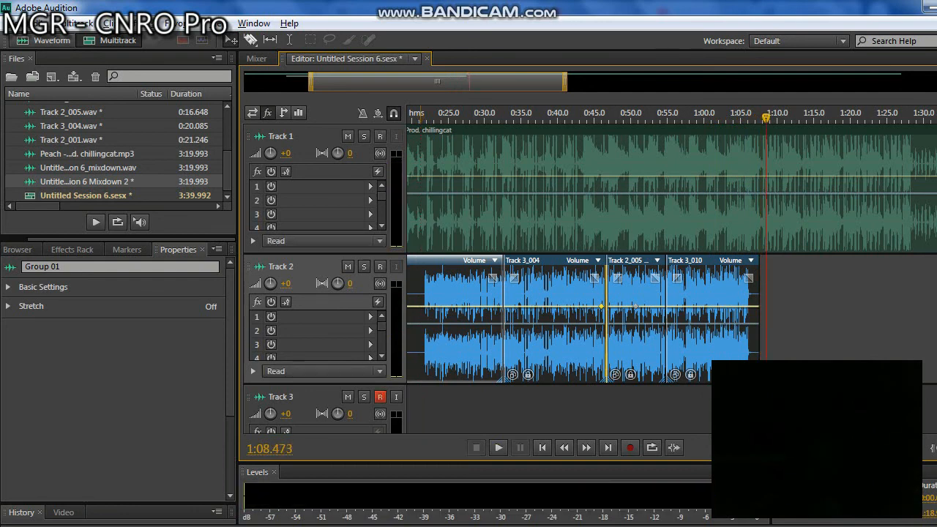